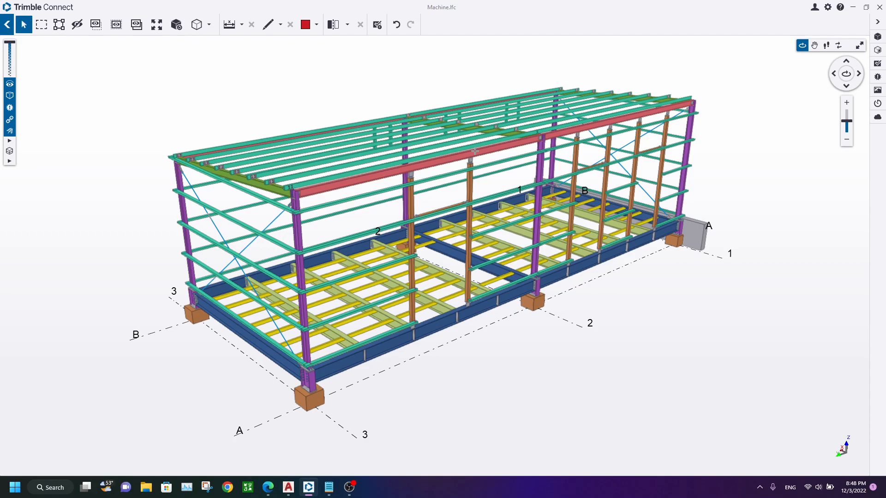
mouse_move(373, 211)
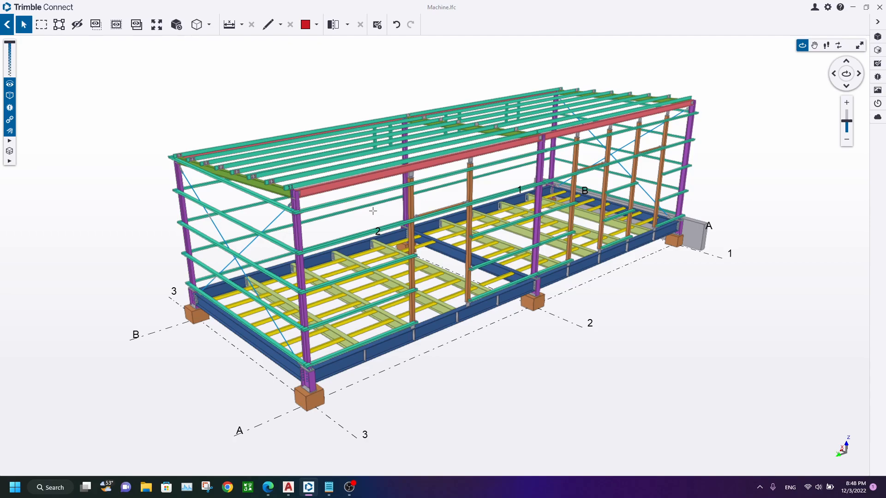
mouse_move(387, 189)
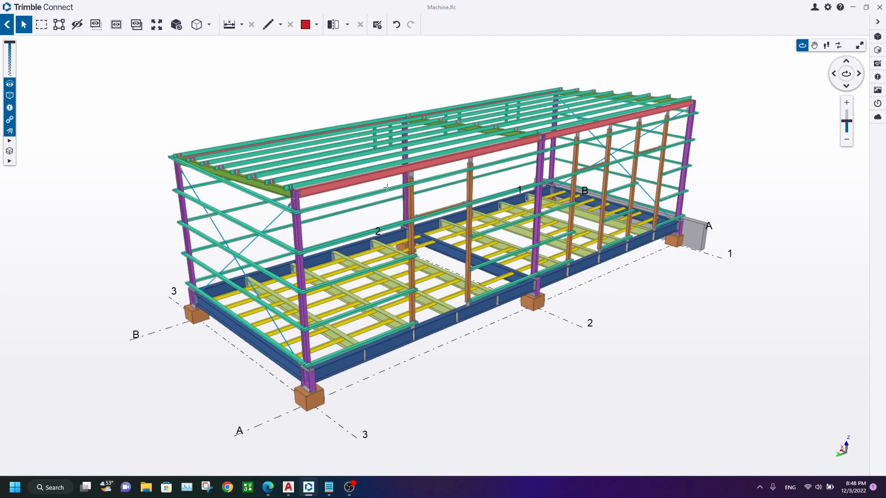
mouse_move(413, 113)
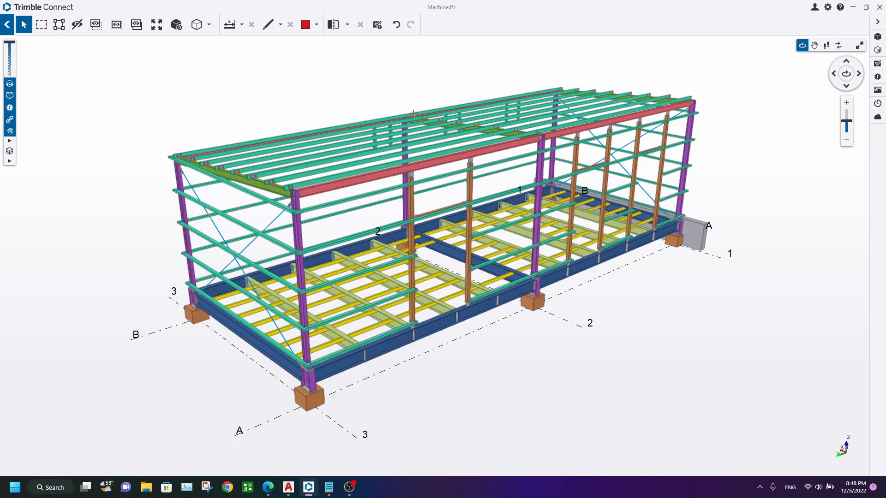
mouse_move(434, 189)
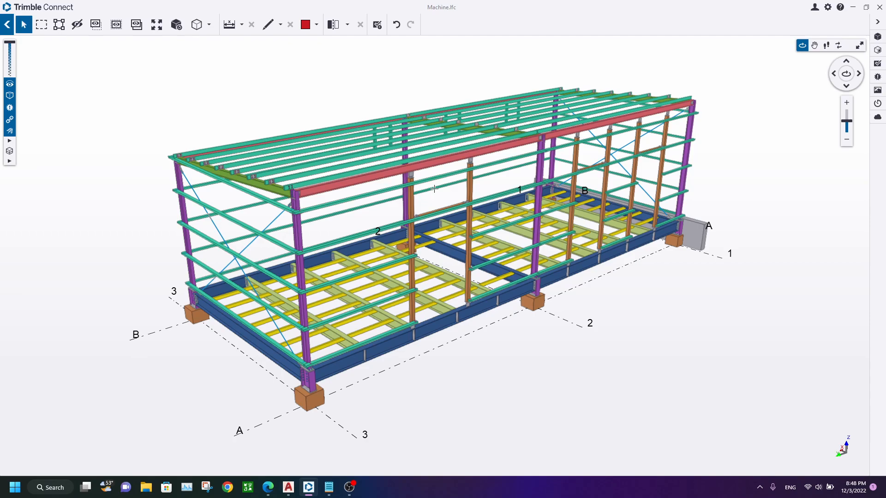
mouse_move(317, 187)
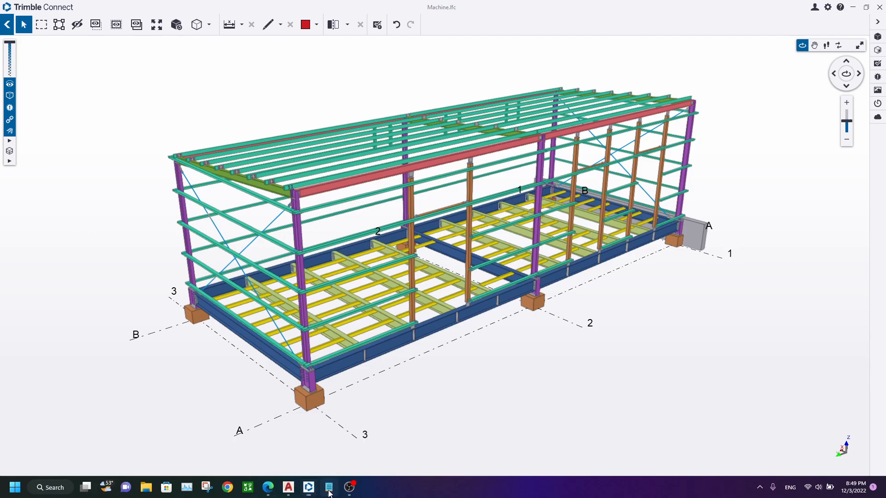
Step: Open Course Outline.txt in Notepad and highlight phrases across the seven course topics
left_click(328, 487)
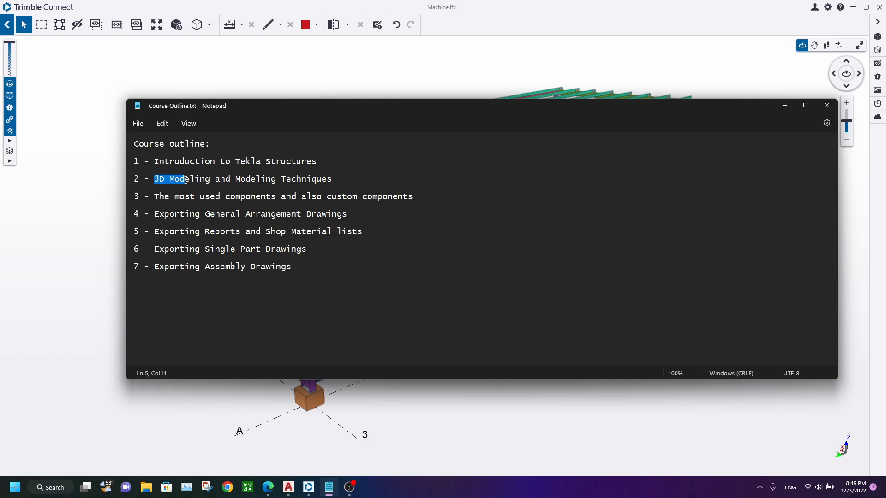
double_click(256, 179)
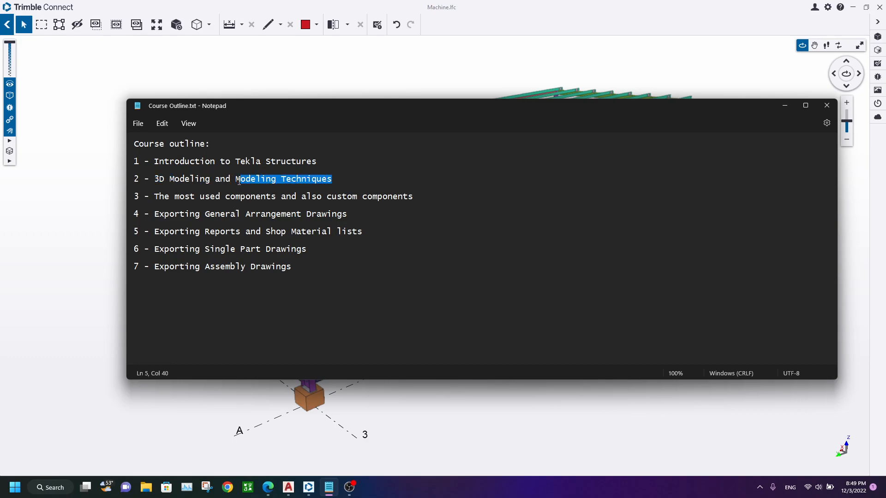
left_click(155, 196)
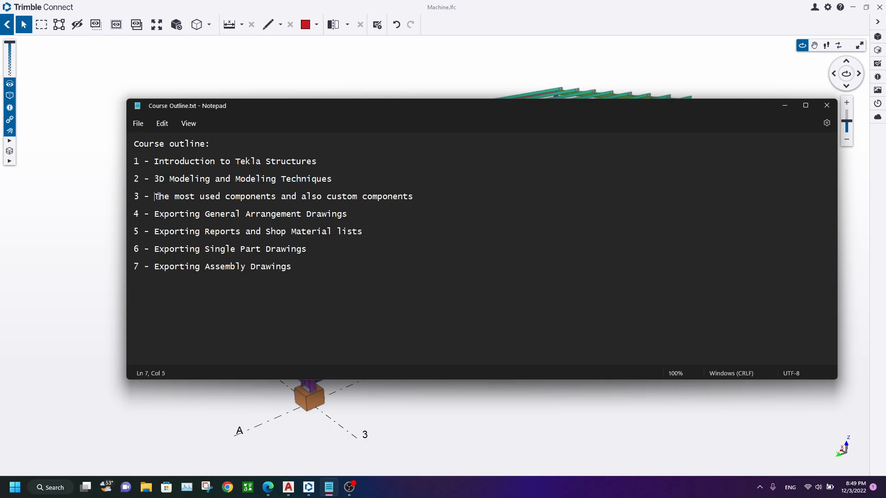
left_click_drag(154, 196, 194, 197)
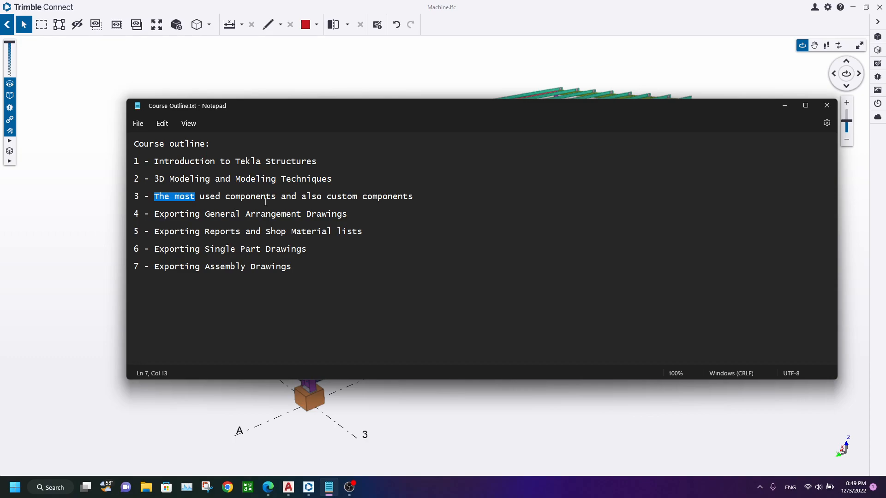
mouse_move(397, 206)
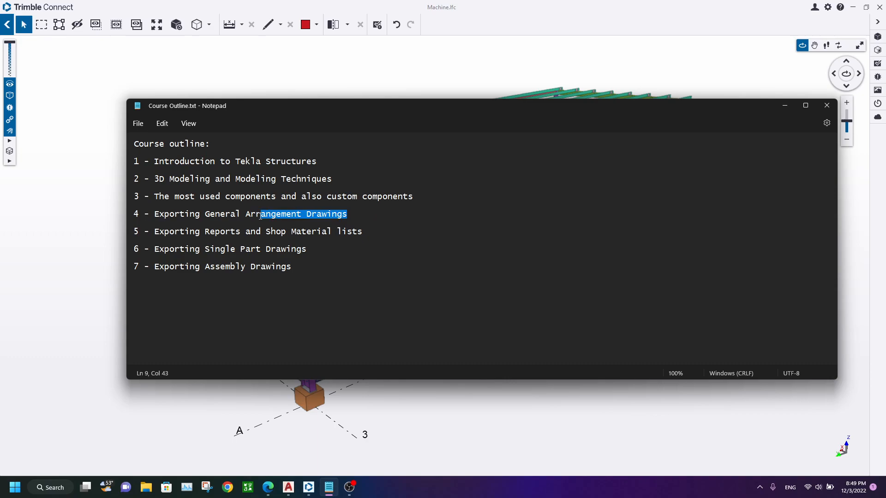
double_click(255, 213)
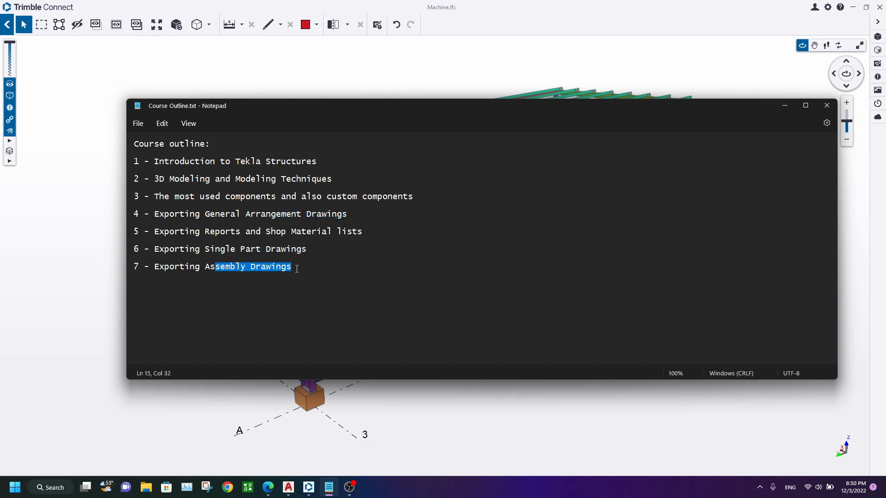
left_click(363, 231)
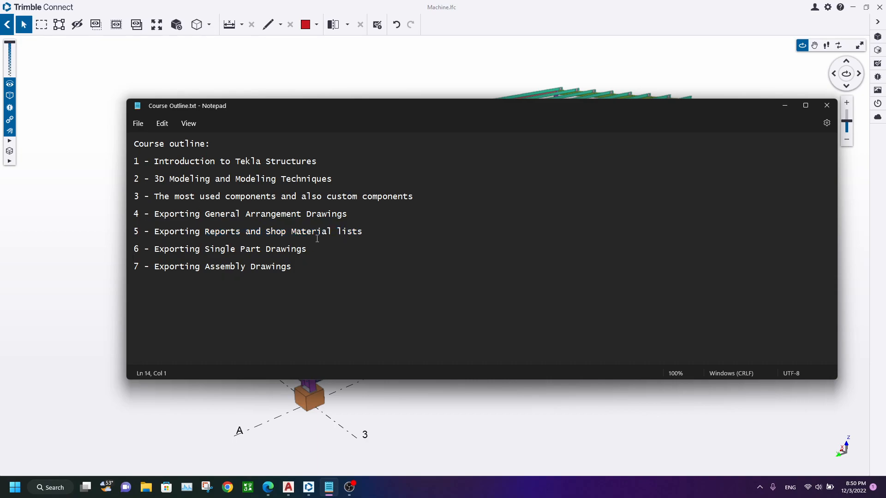
mouse_move(430, 109)
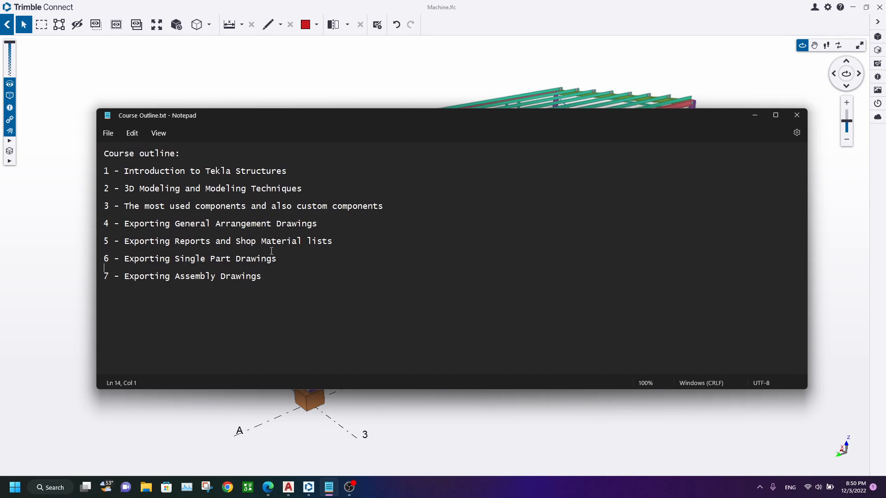
mouse_move(364, 189)
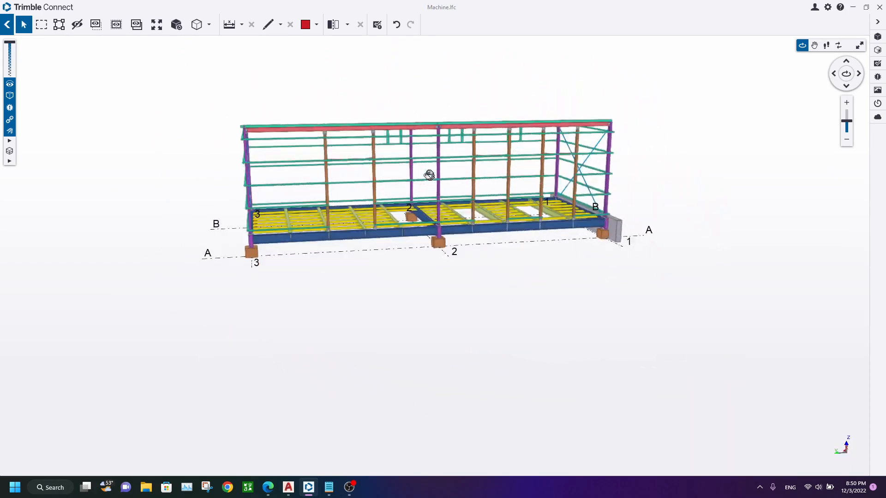
Step: Orbit the shed model to inspect the purlins and rafters up close
left_click_drag(429, 176, 514, 217)
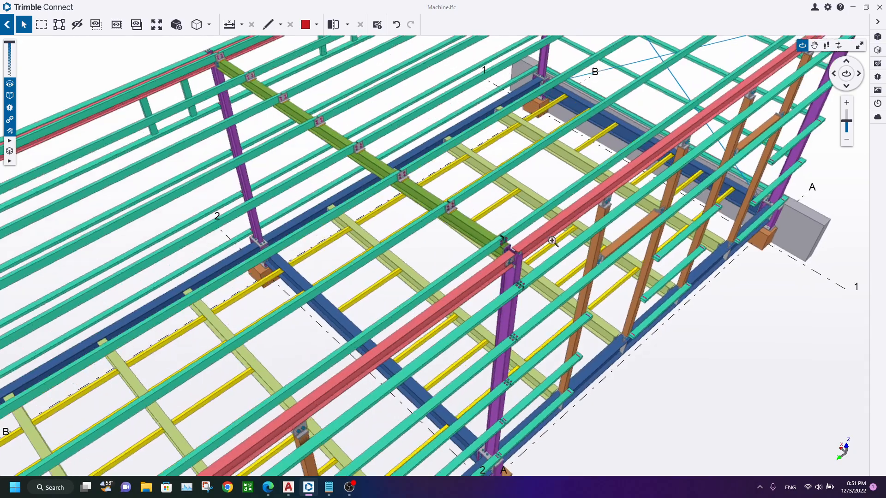
Step: Zoom out and orbit the full shed frame, glance at AutoCAD, then return to Trimble Connect
left_click_drag(553, 242, 481, 226)
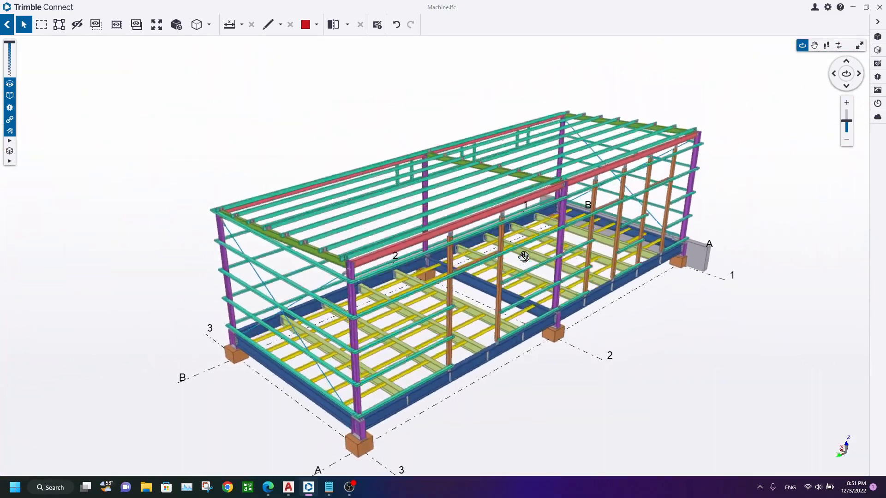
left_click_drag(523, 256, 421, 372)
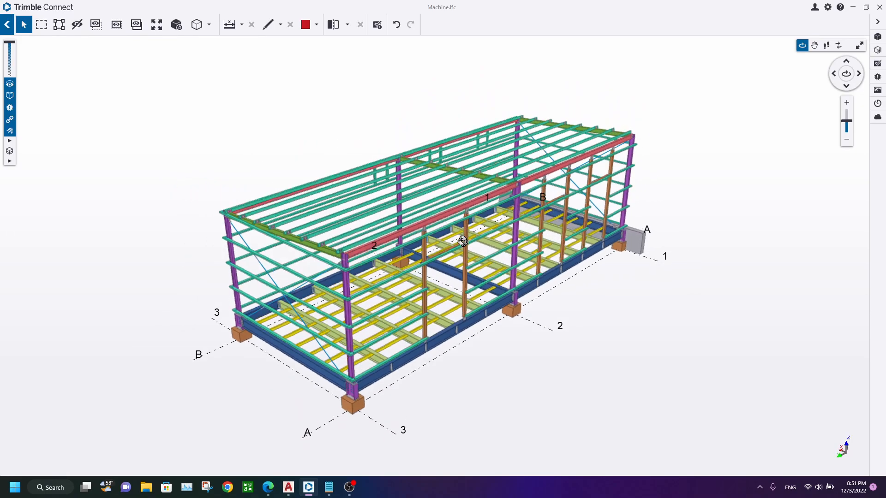
scroll("down", 3)
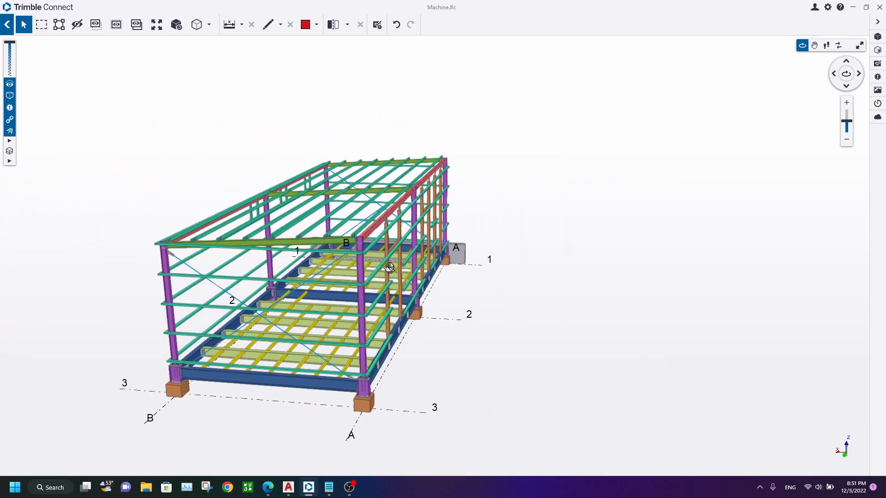
left_click_drag(390, 267, 294, 456)
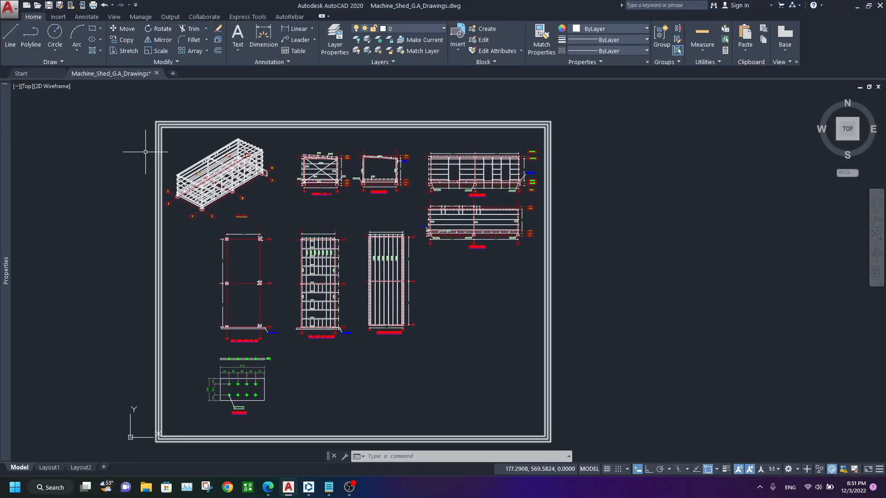
left_click(308, 488)
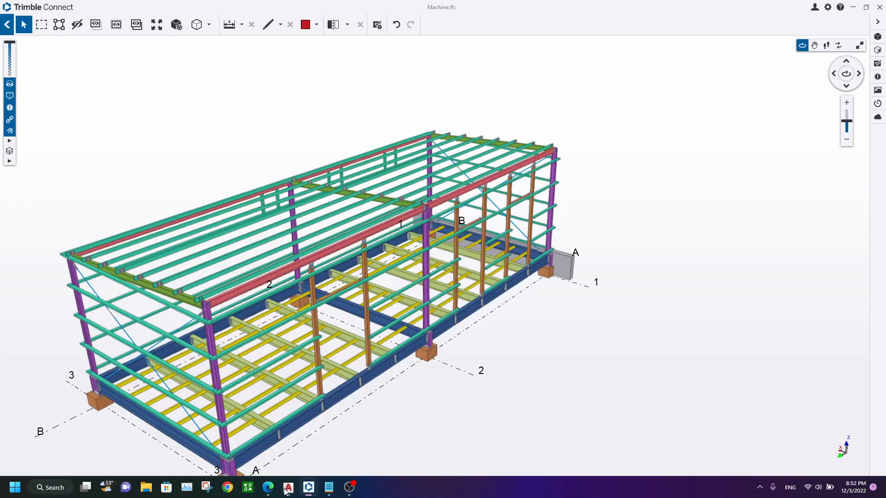
Step: Adjust the shed model view and bring the OBS Studio window to the front
scroll("down", 3)
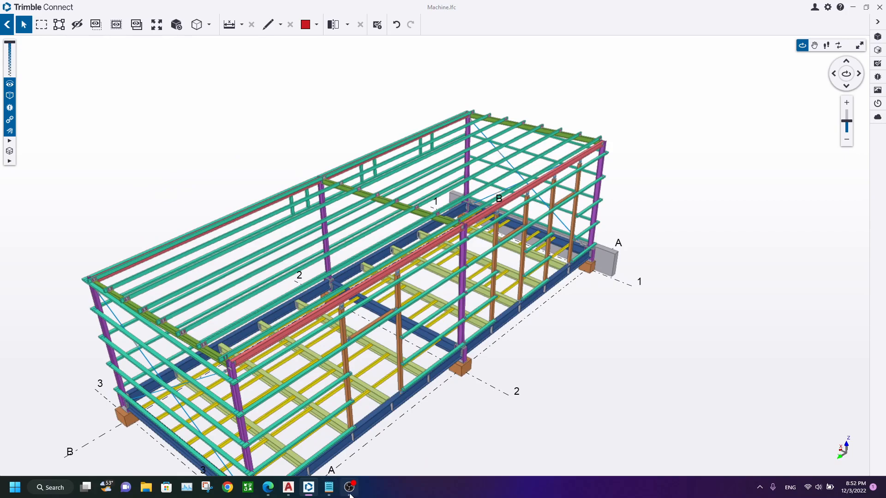
left_click(327, 488)
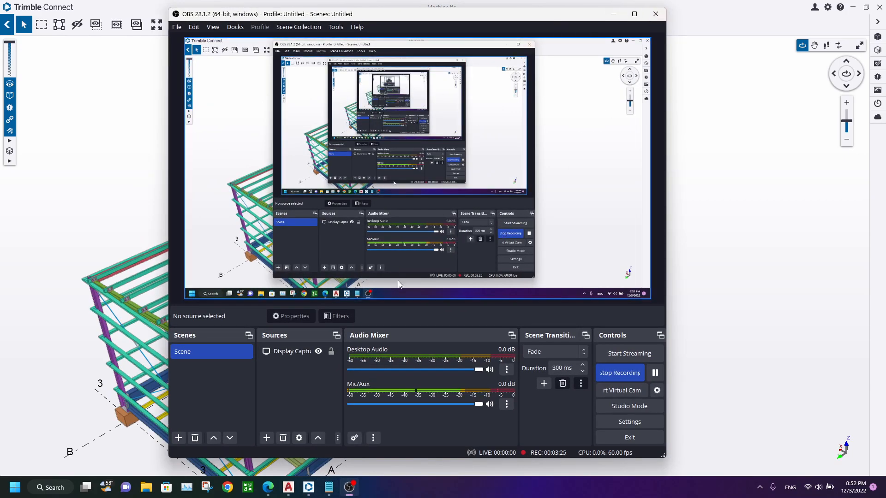